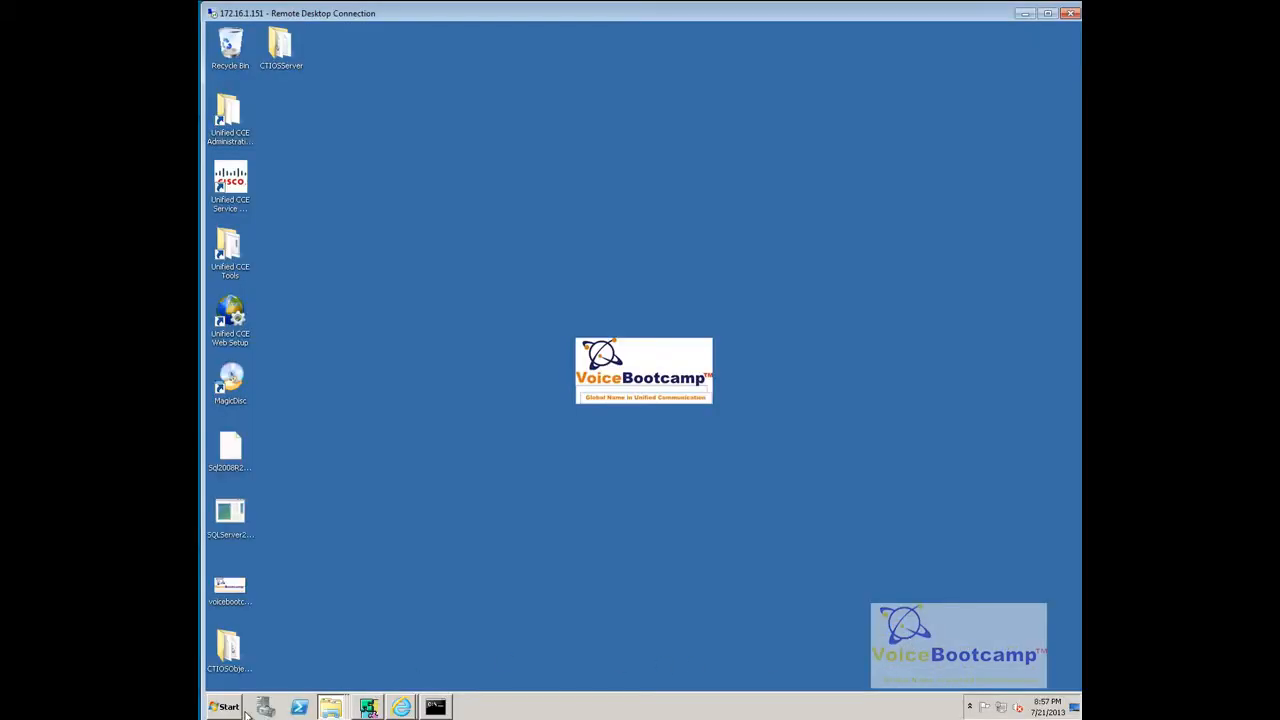
- Launch Peripheral Gateway Setup from the Unified CCE Tools desktop folder
click(224, 708)
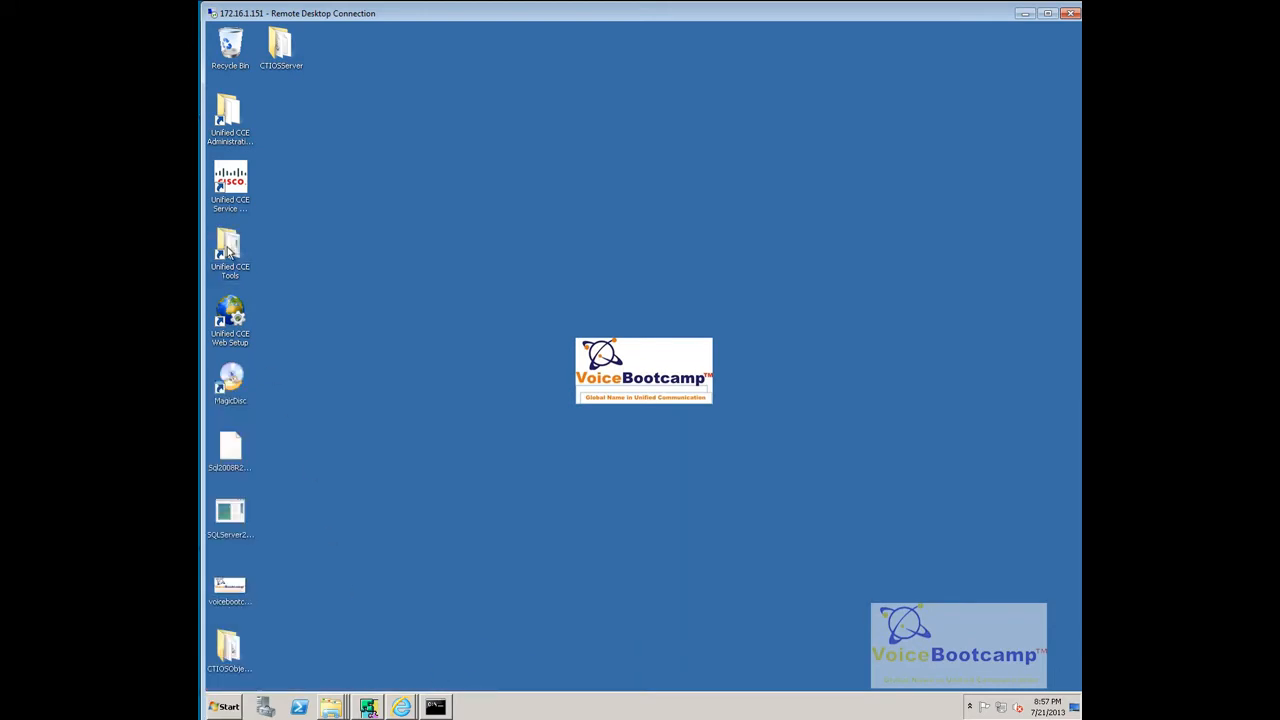
double_click(230, 250)
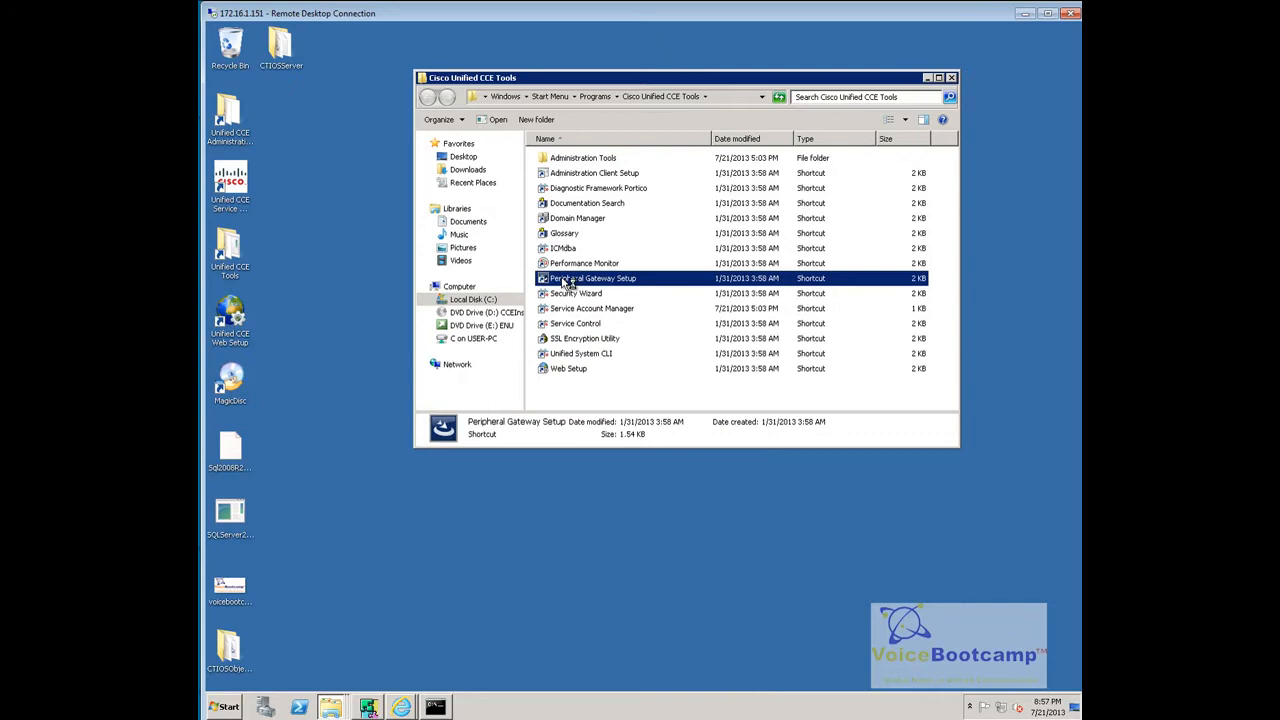
mouse_move(700, 350)
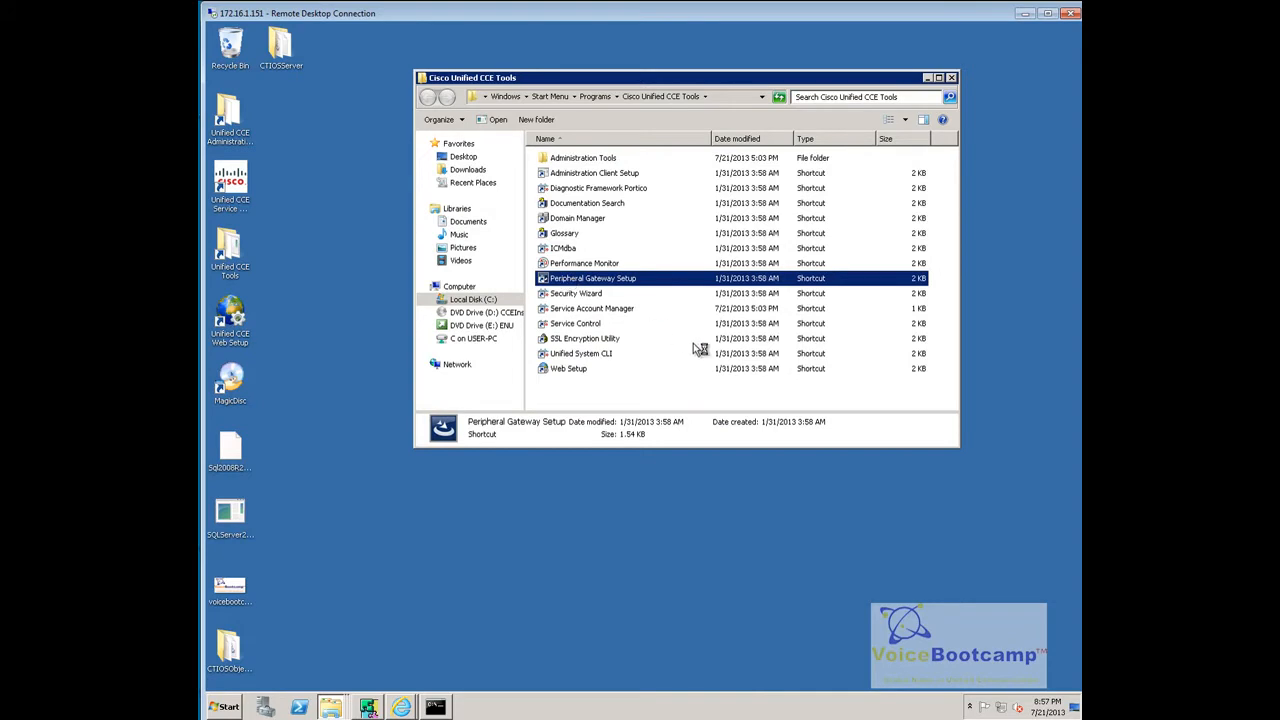
double_click(592, 278)
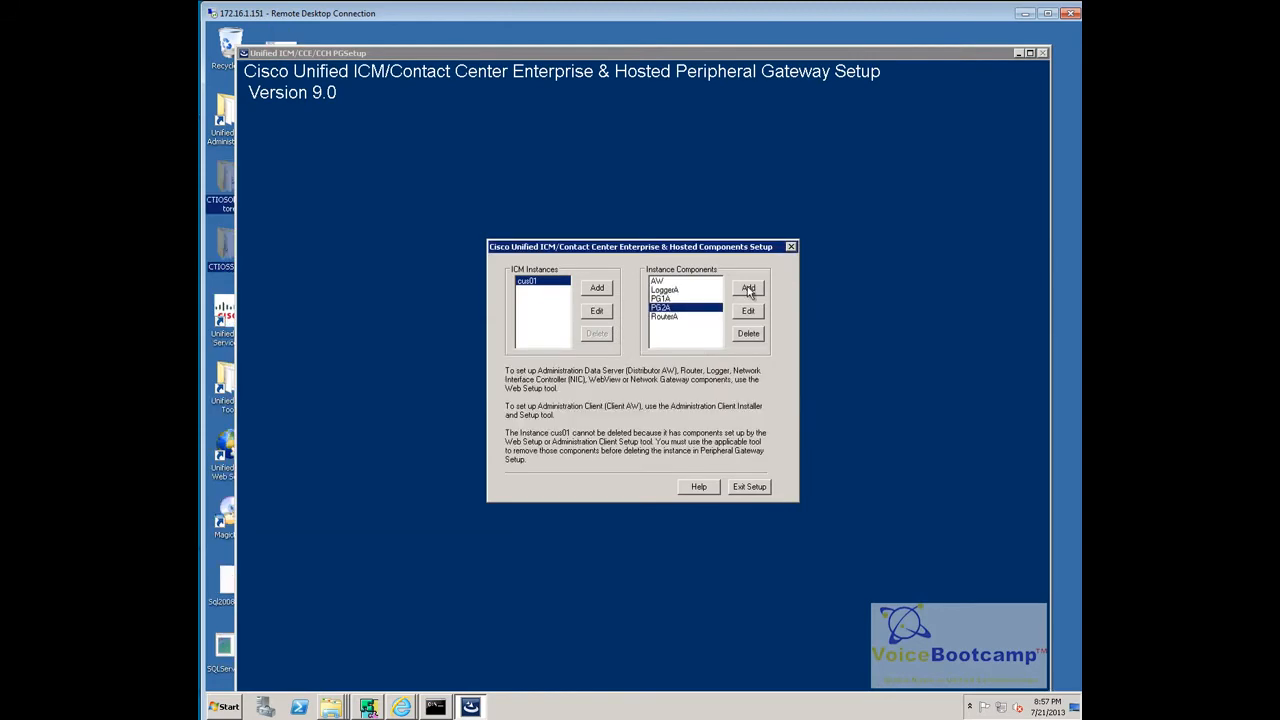
- Add a CTI Server component, accepting default node properties, client connection port and network interfaces
click(748, 288)
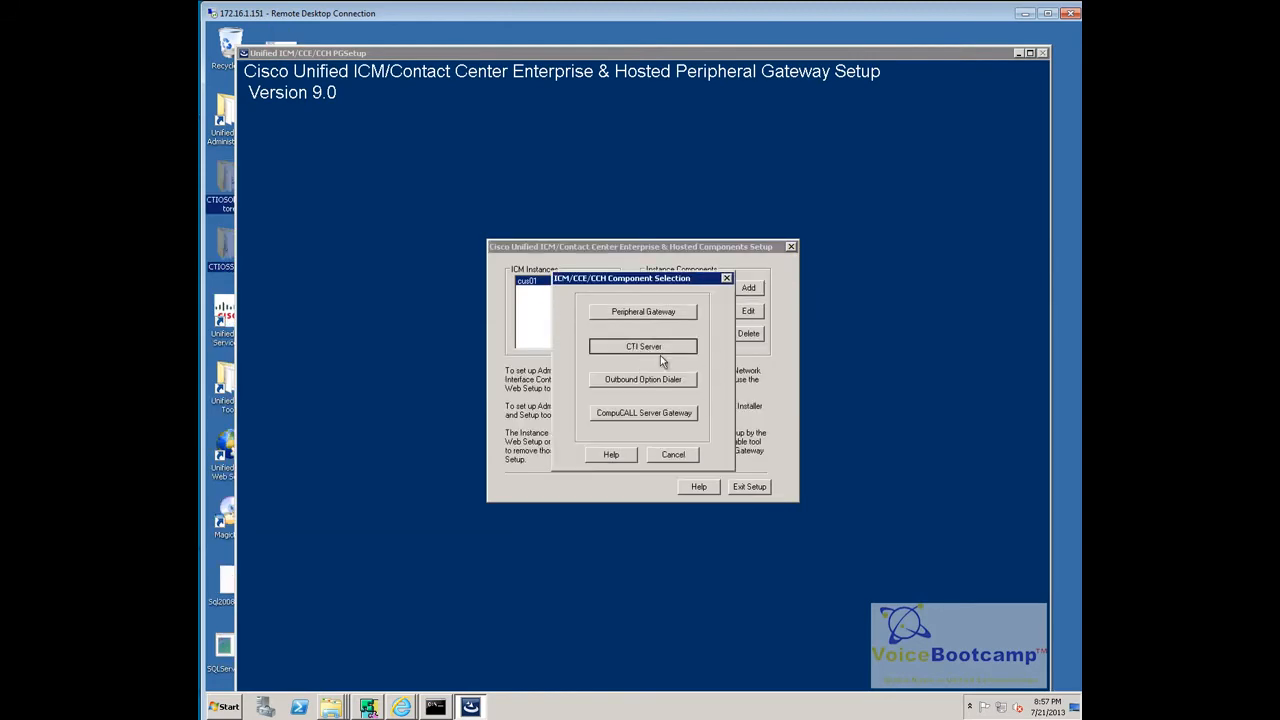
click(644, 346)
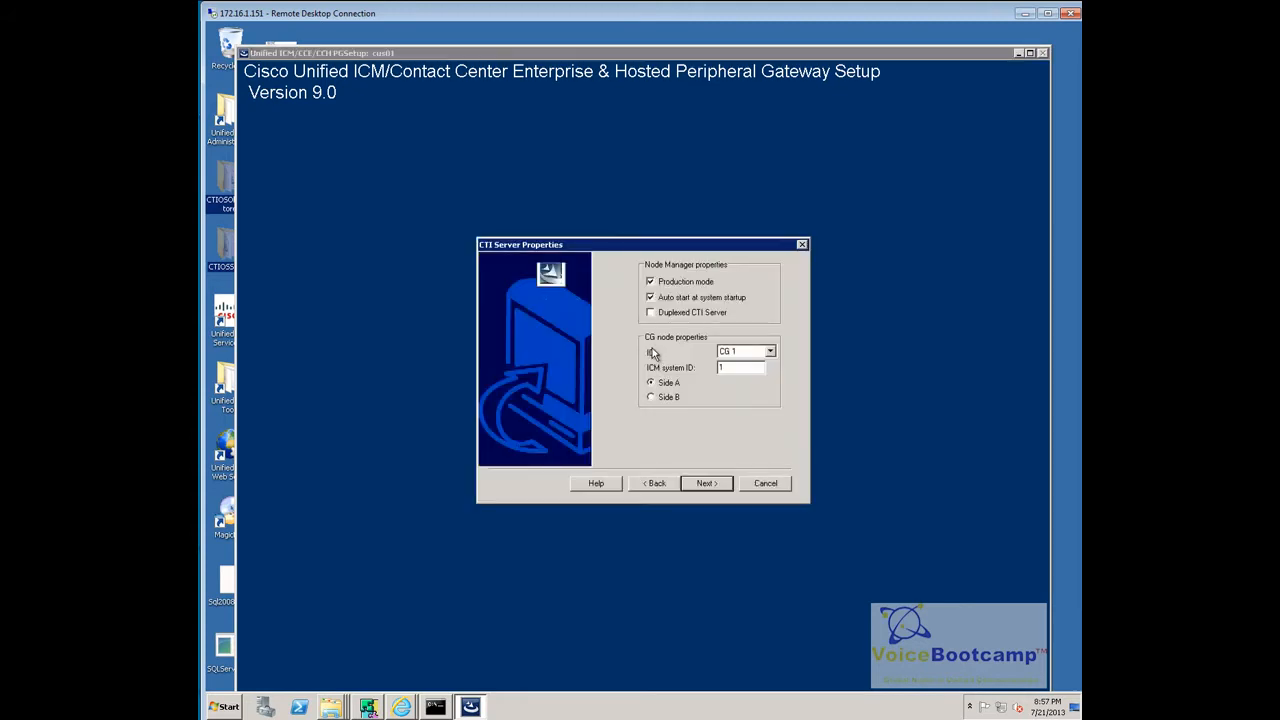
click(706, 482)
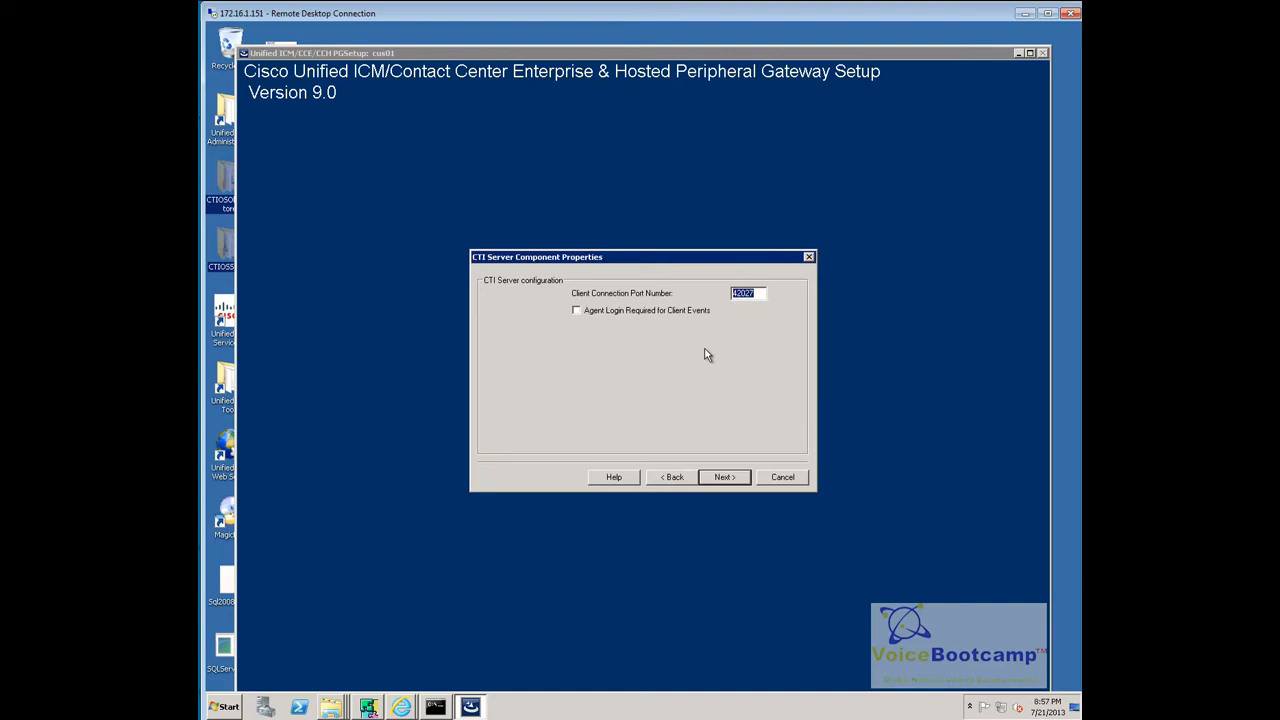
click(724, 476)
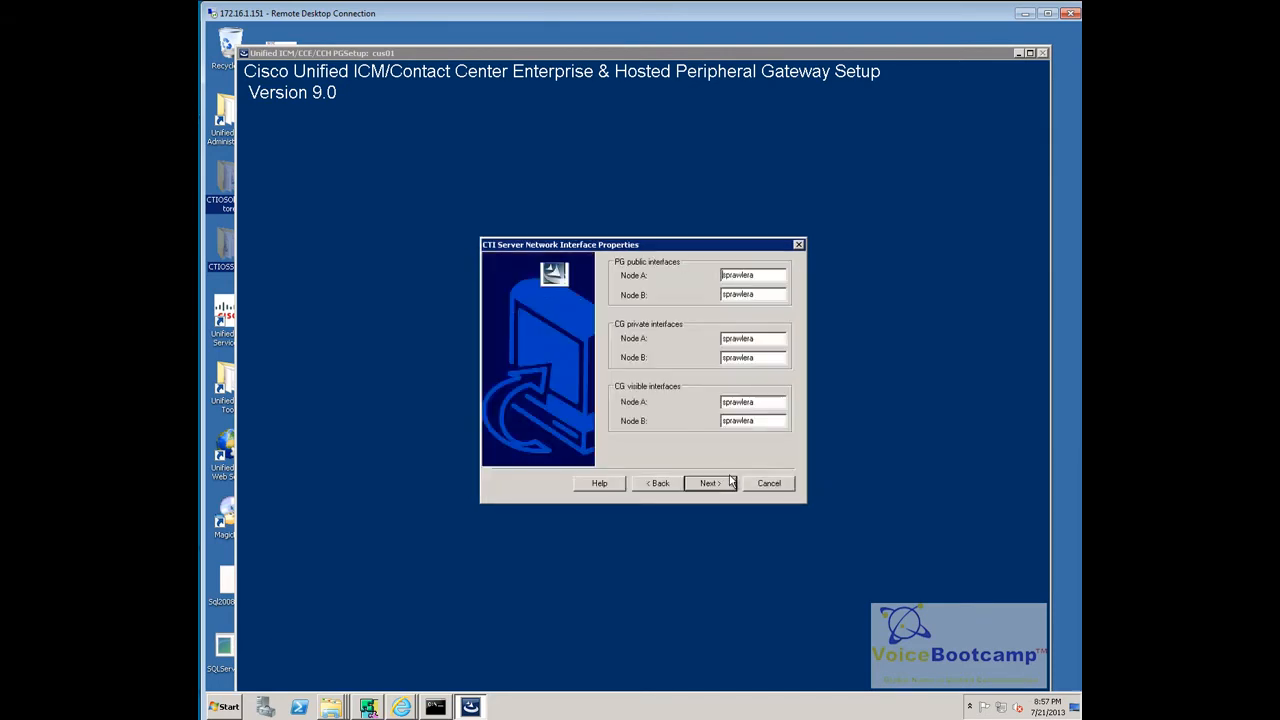
mouse_move(728, 488)
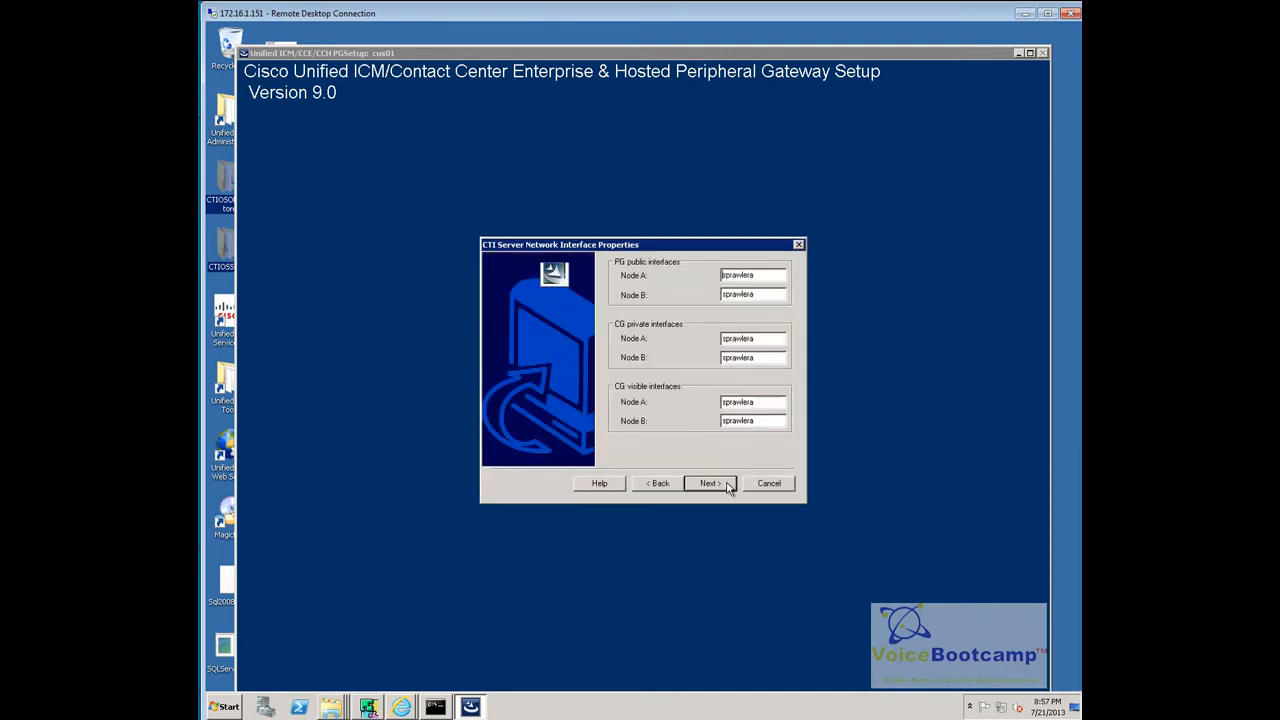
click(708, 482)
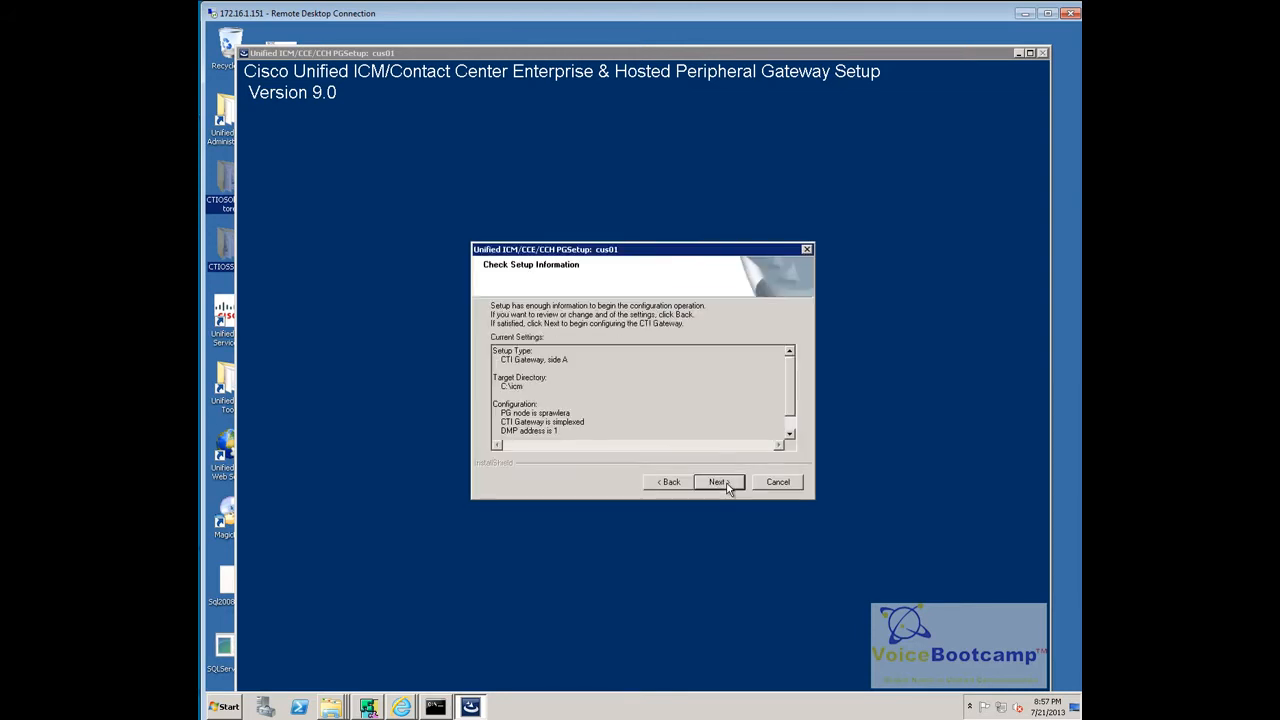
- Run the CTI Server configuration to Setup Complete, finish, and exit the components setup
click(716, 482)
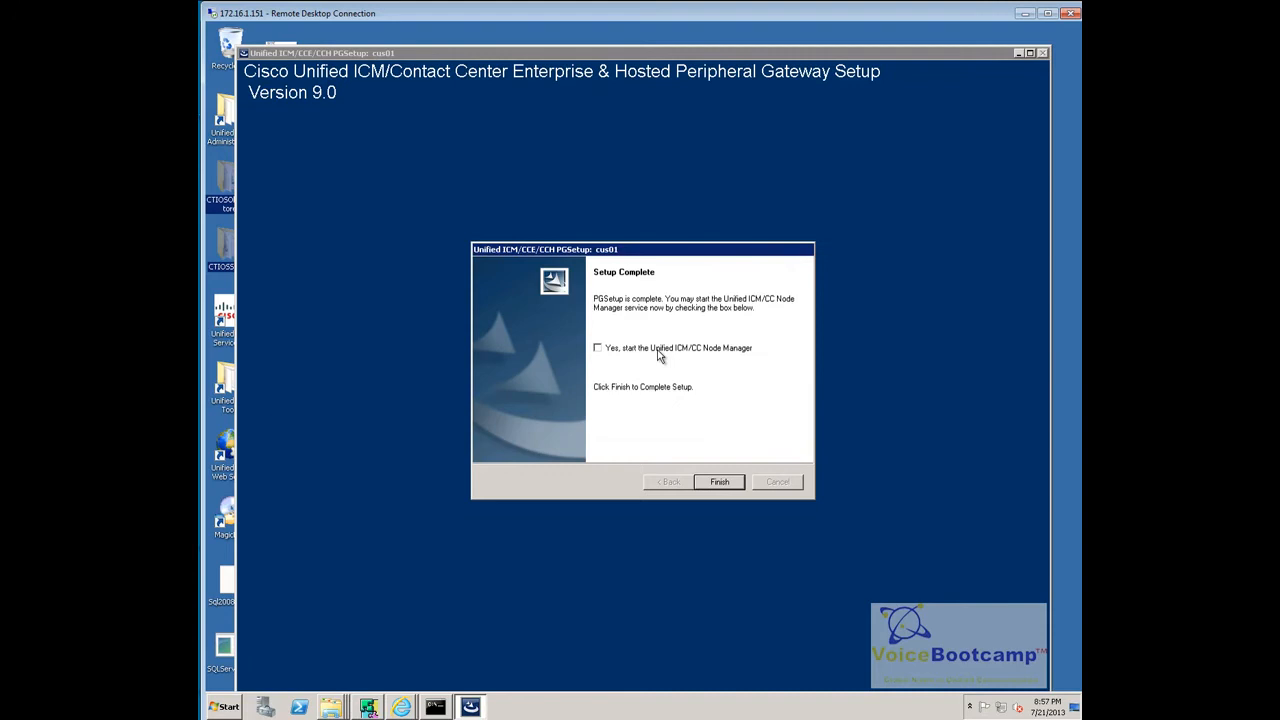
click(720, 480)
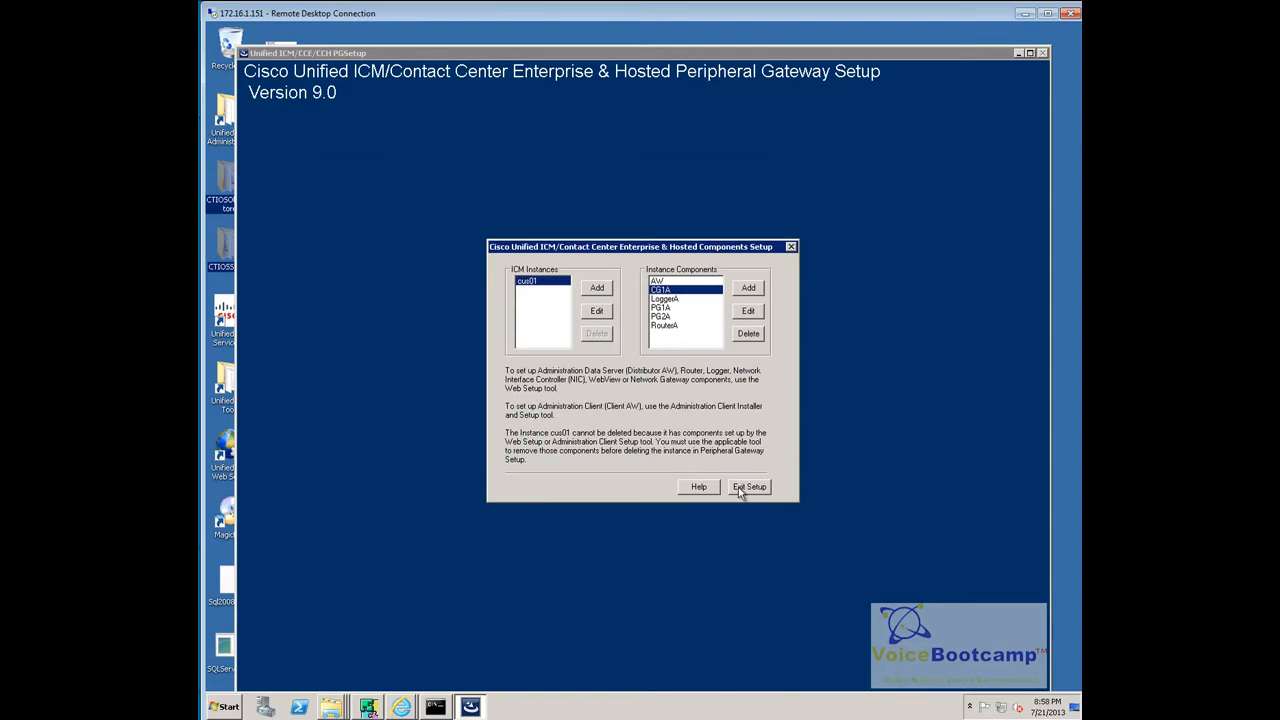
click(748, 488)
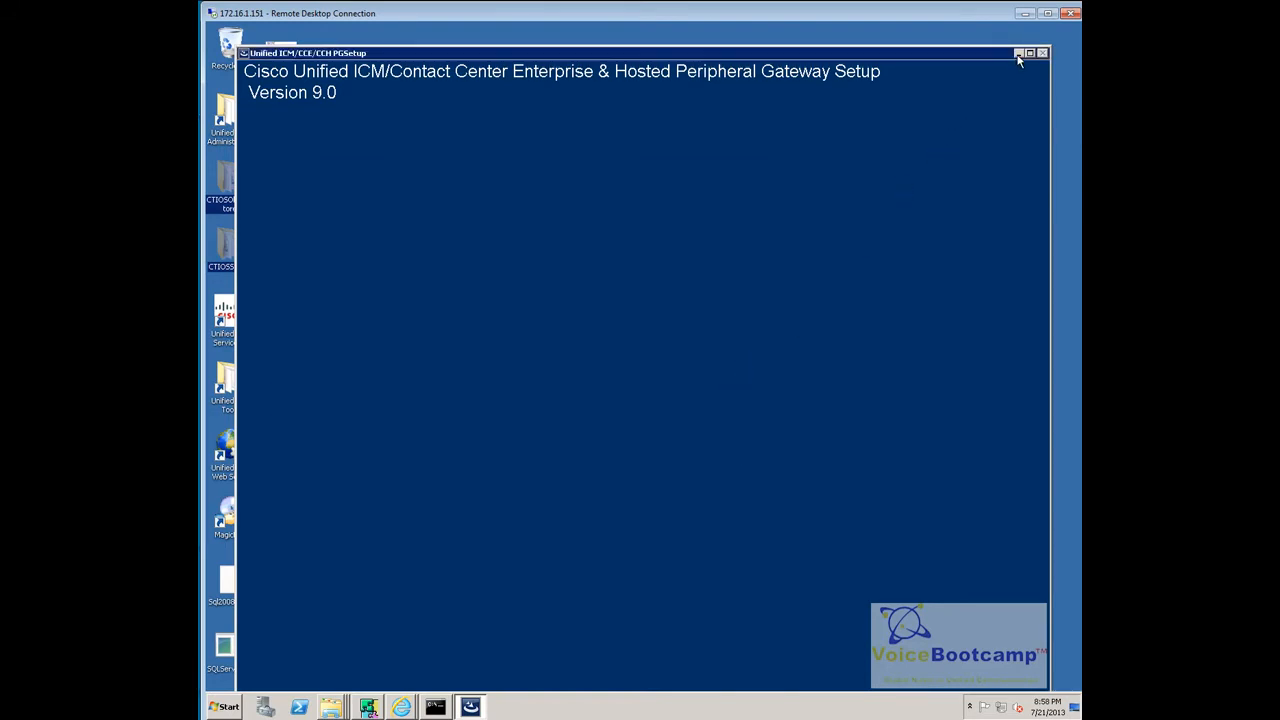
mouse_move(1020, 54)
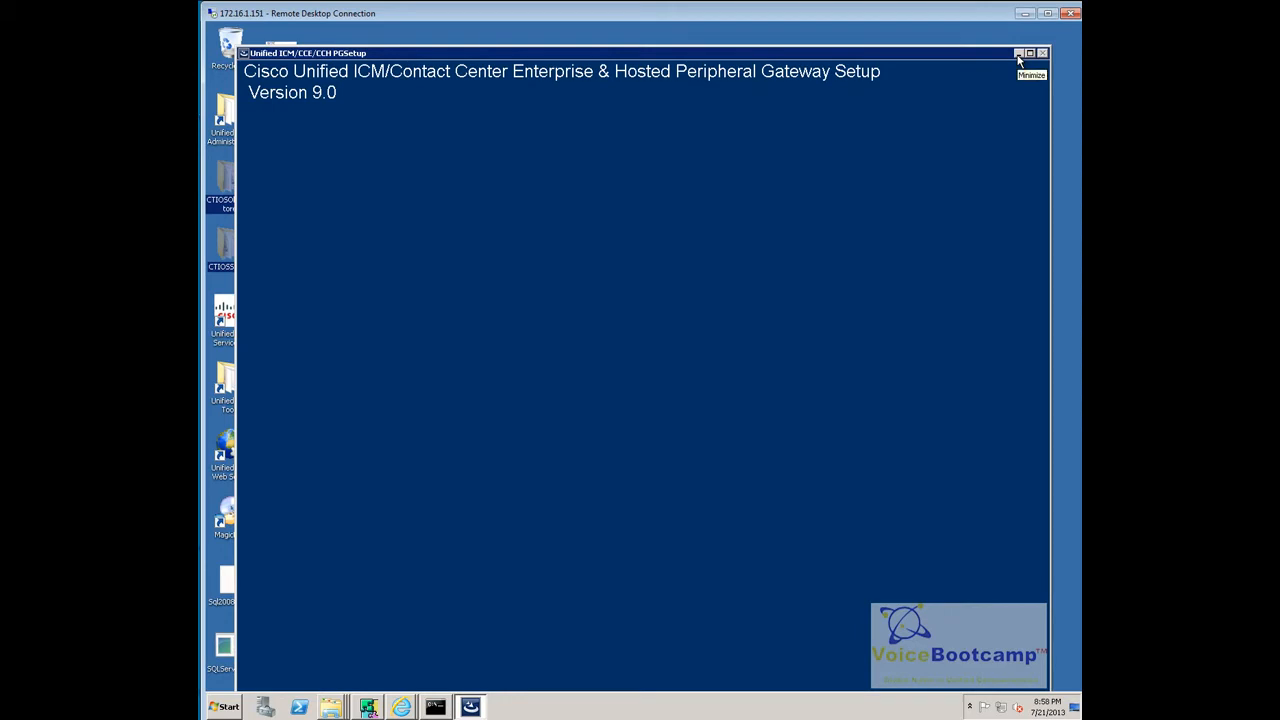
- Close the blank PGSetup window from its title bar
click(1018, 52)
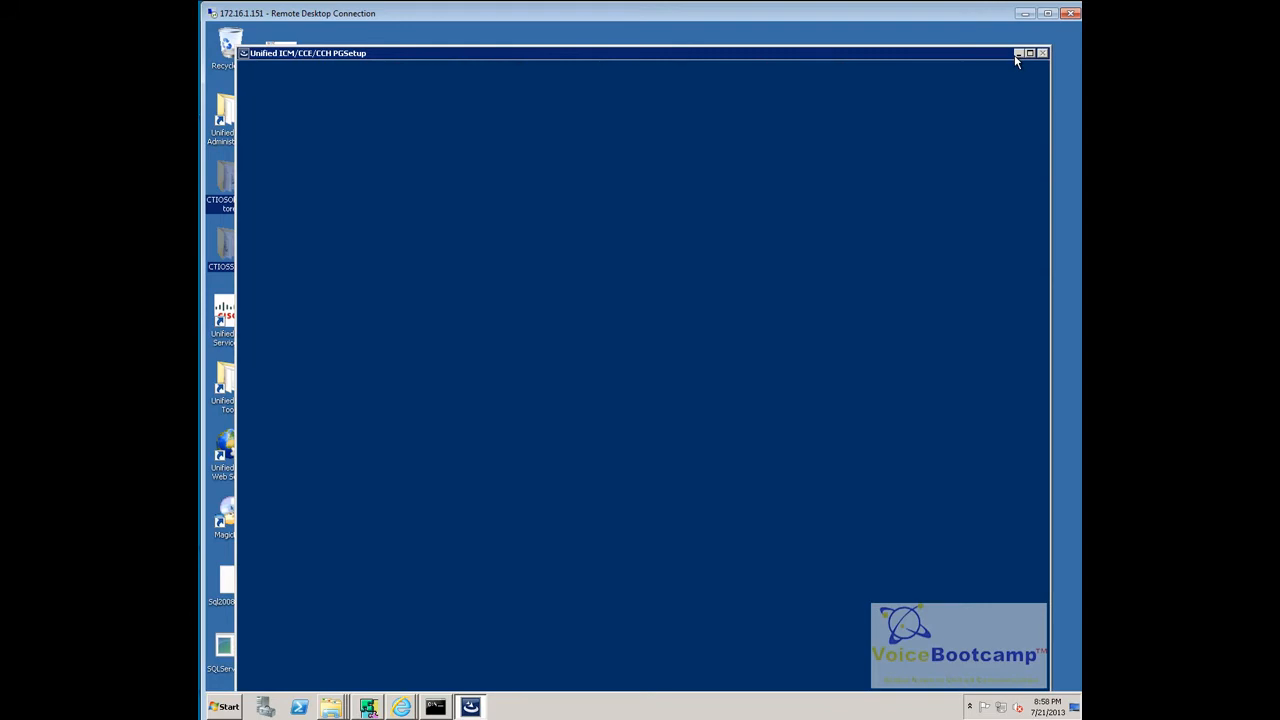
click(1018, 52)
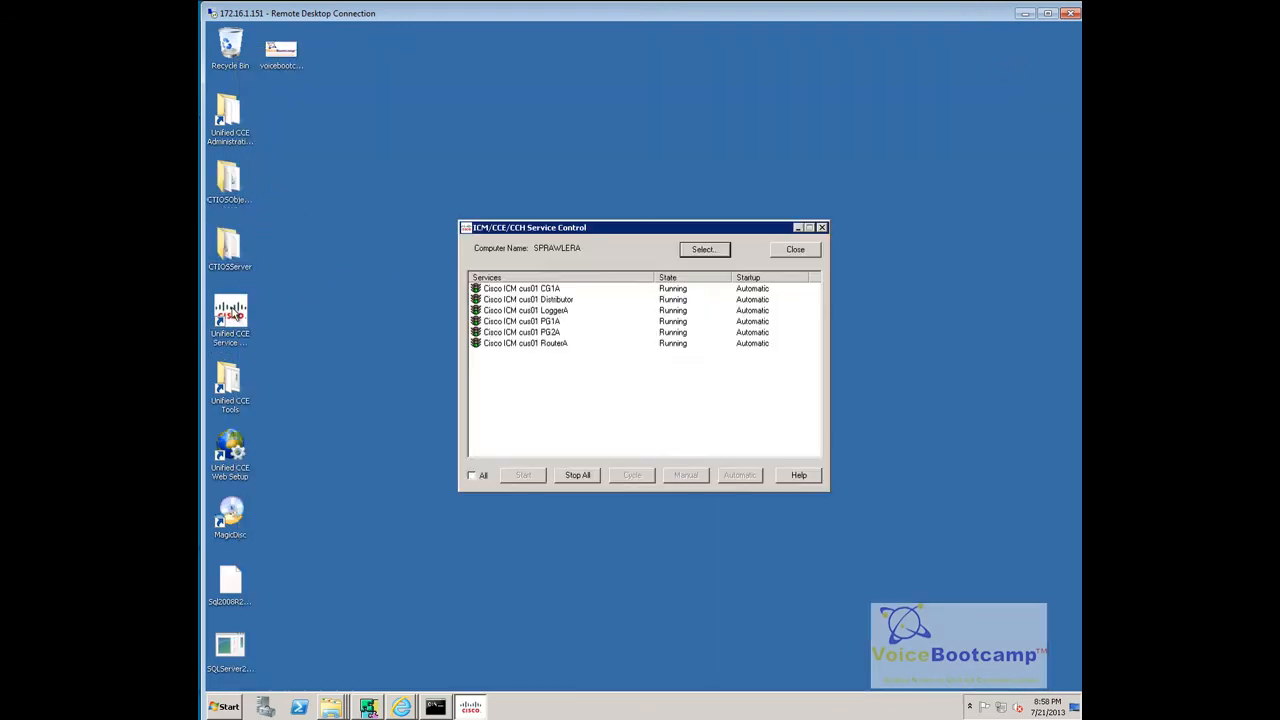
- Select the new CTI gateway service in Service Control, then launch Unified System CLI from Start
click(520, 288)
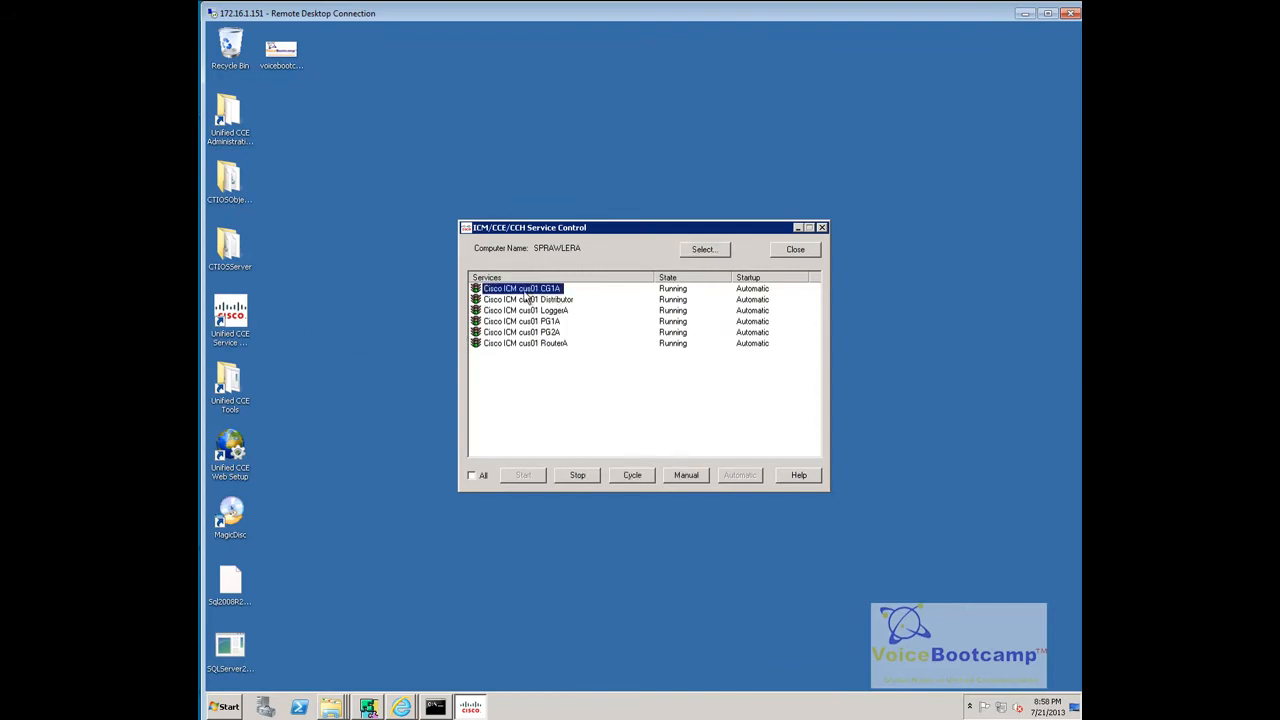
click(228, 708)
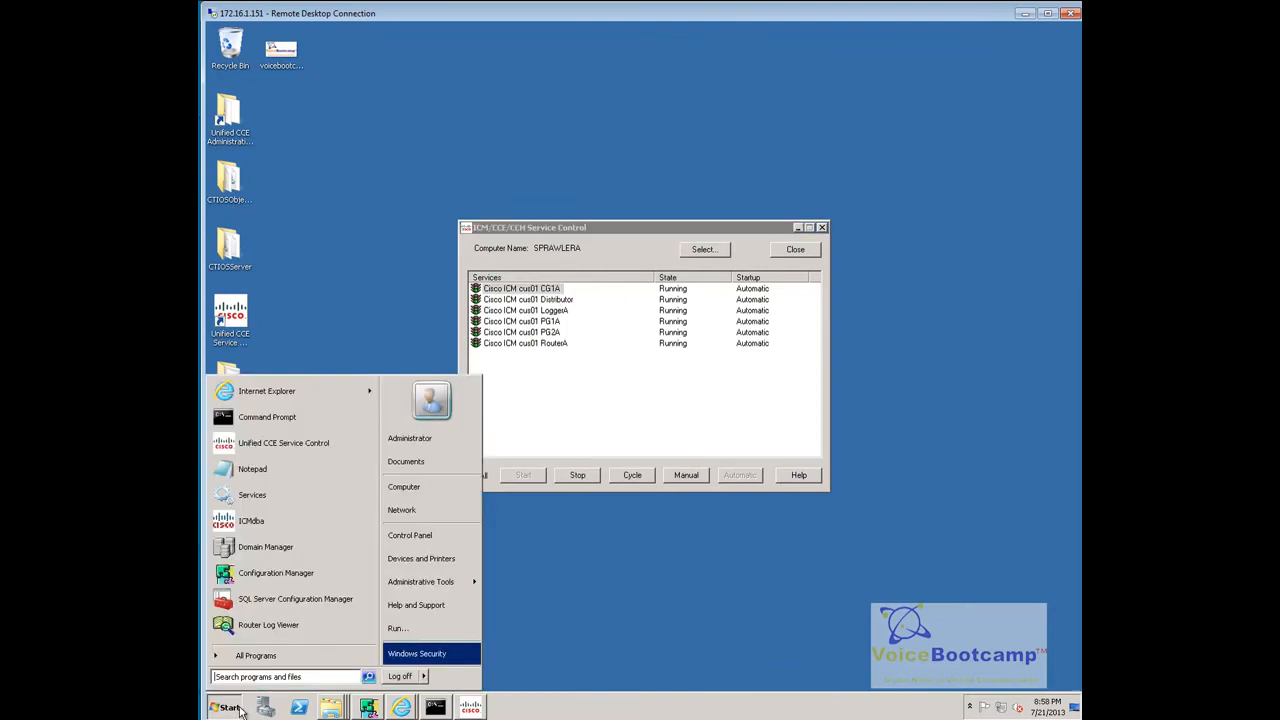
click(420, 580)
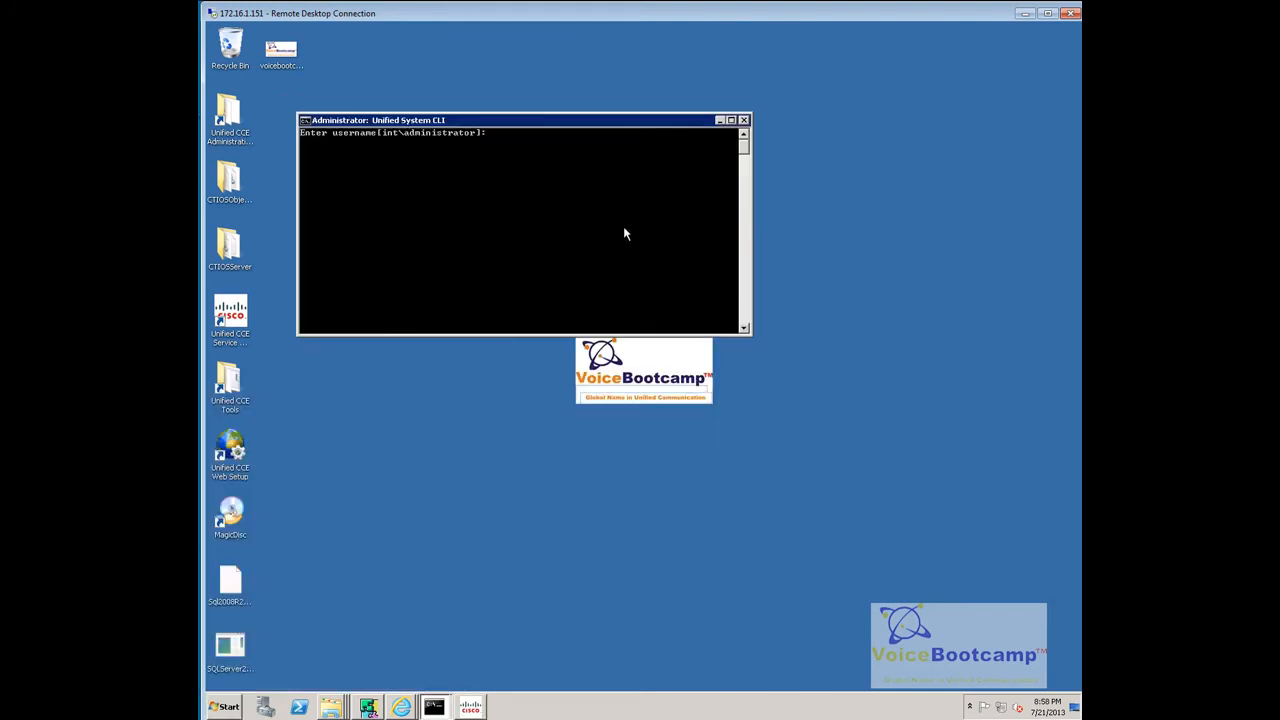
- Log in with the default administrator account and run 'show process' to confirm CTI Server is active
key(enter)
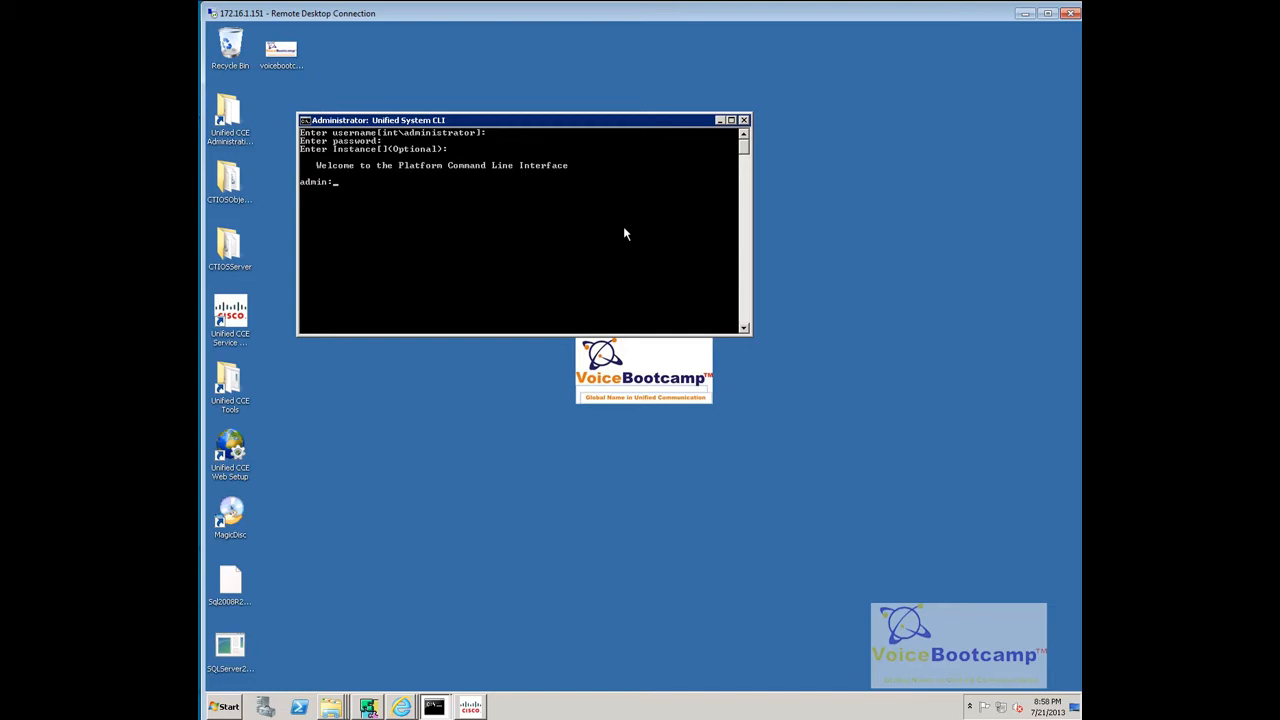
text(show processes)
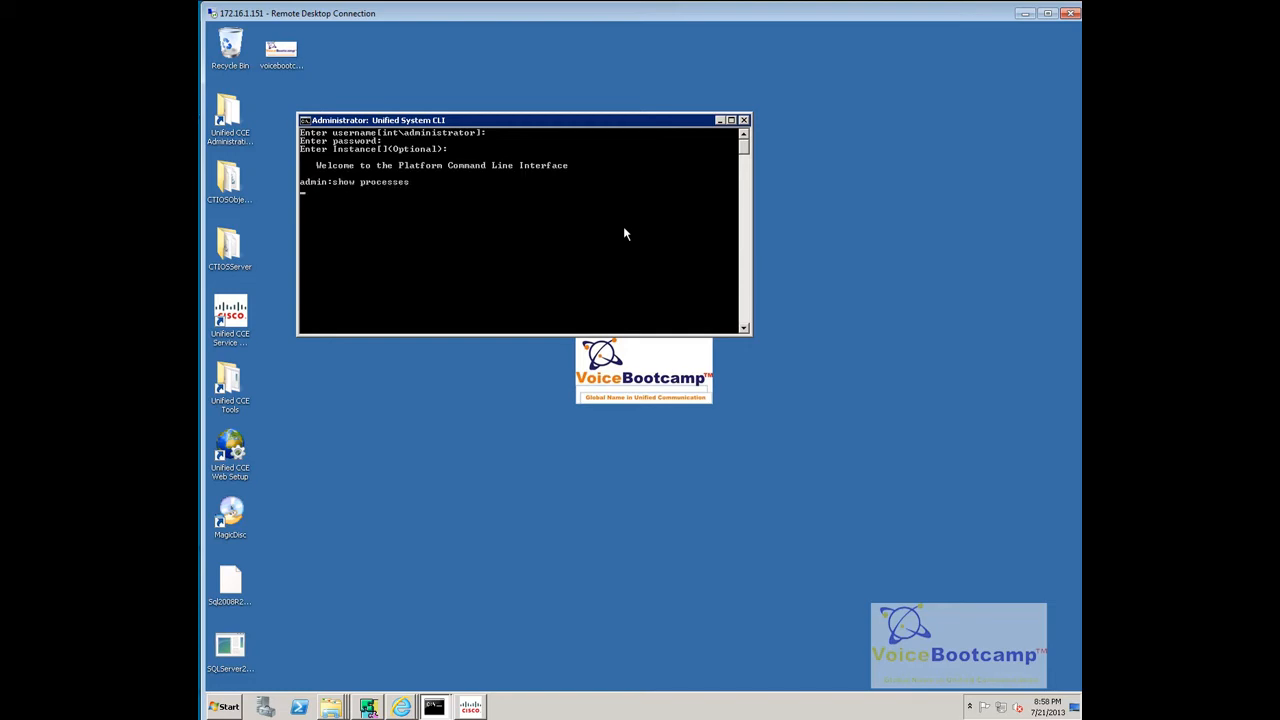
key(enter)
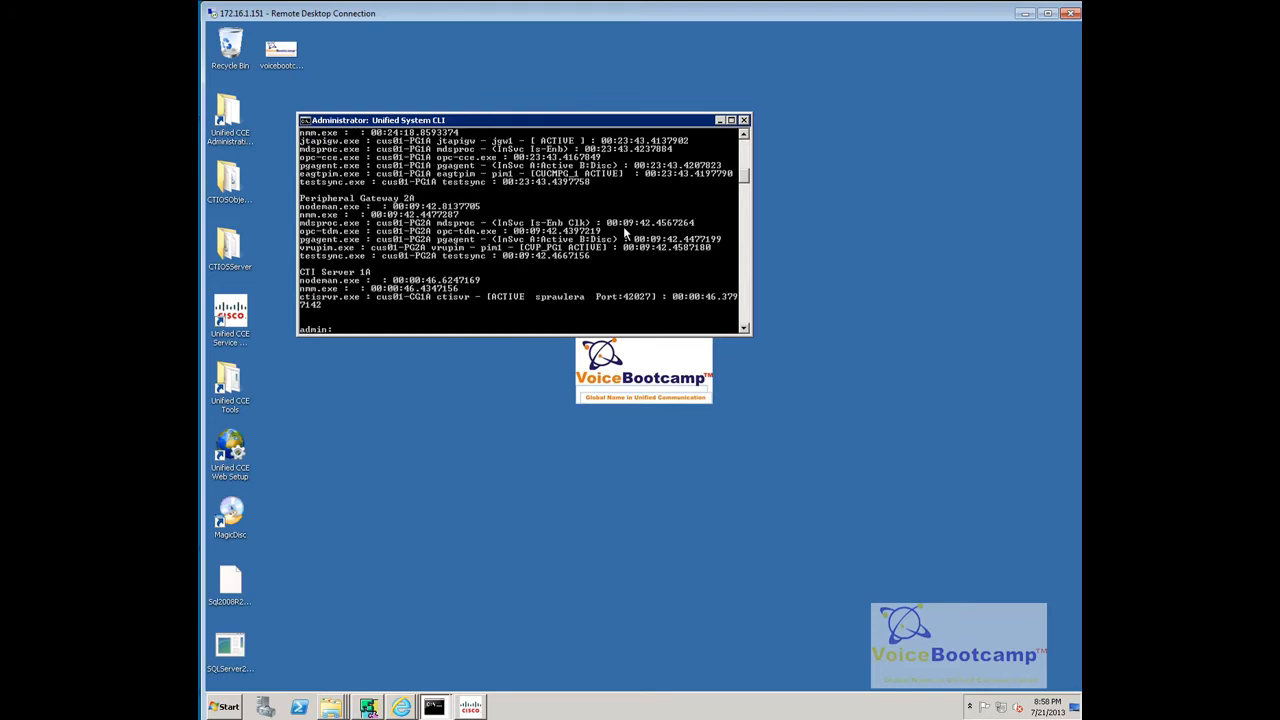
mouse_move(384, 276)
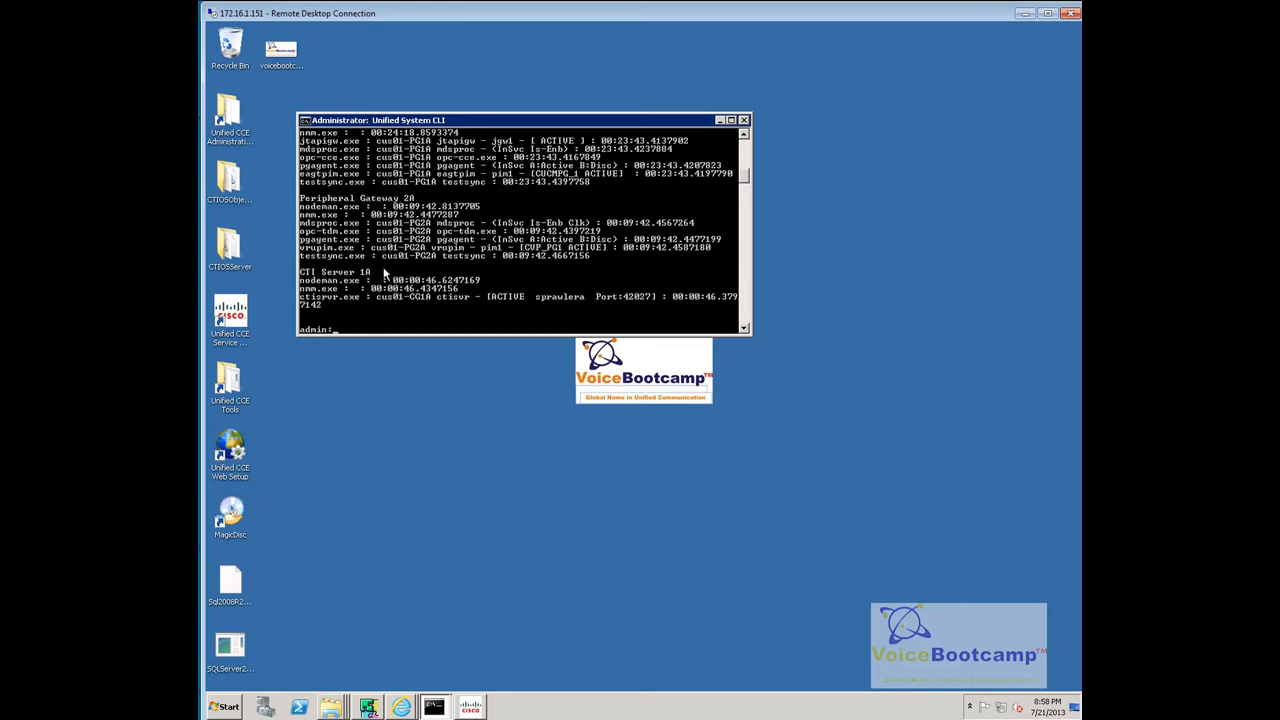
mouse_move(482, 284)
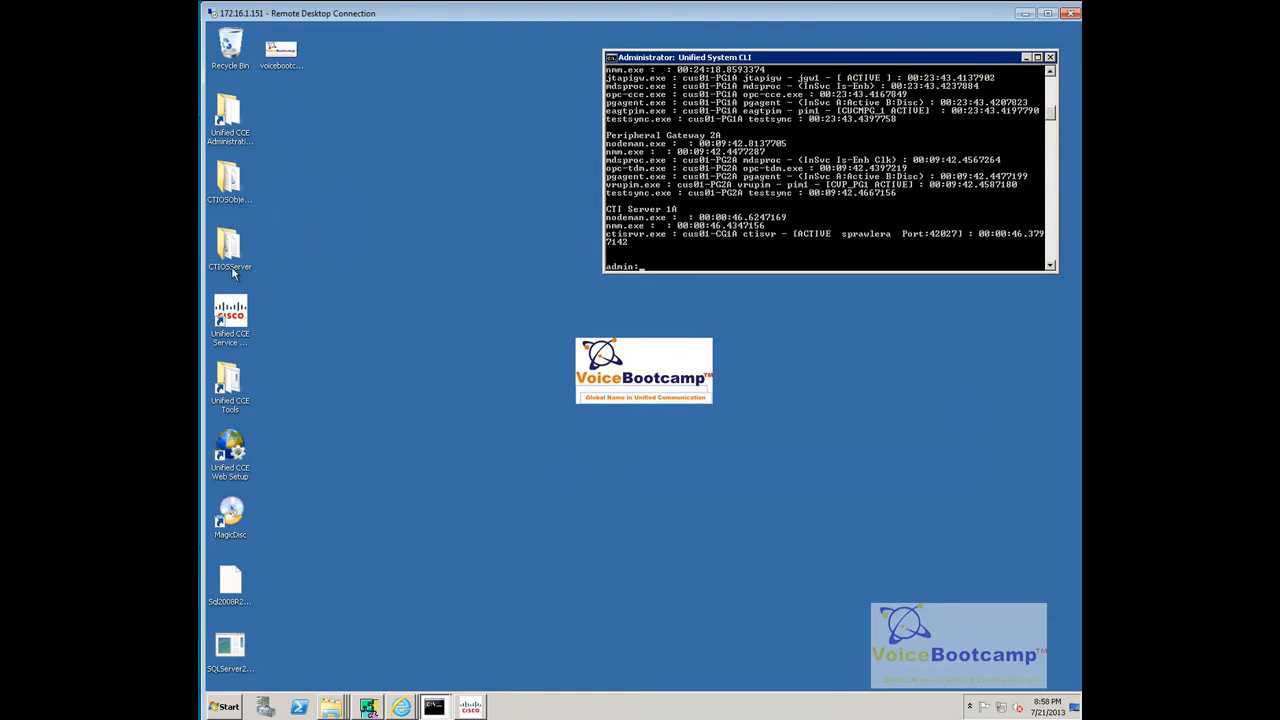
- Start setup.exe from the CTIOSServer installation folder
double_click(228, 244)
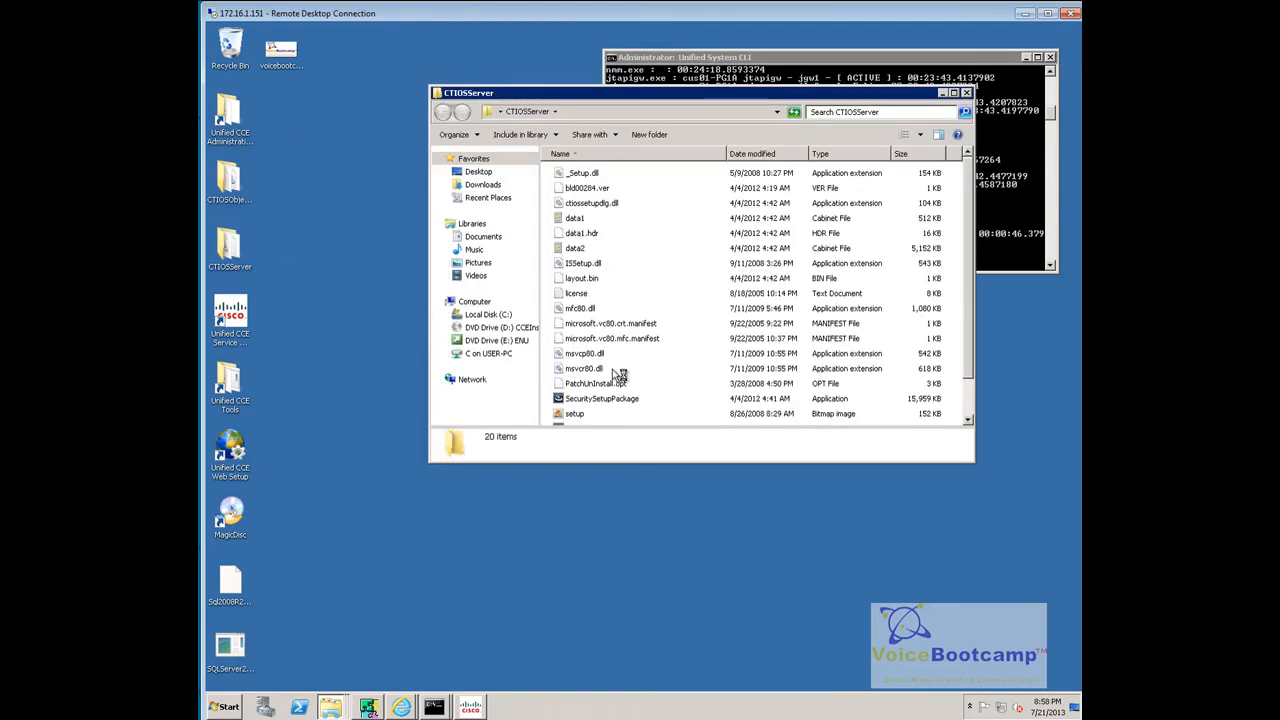
click(576, 388)
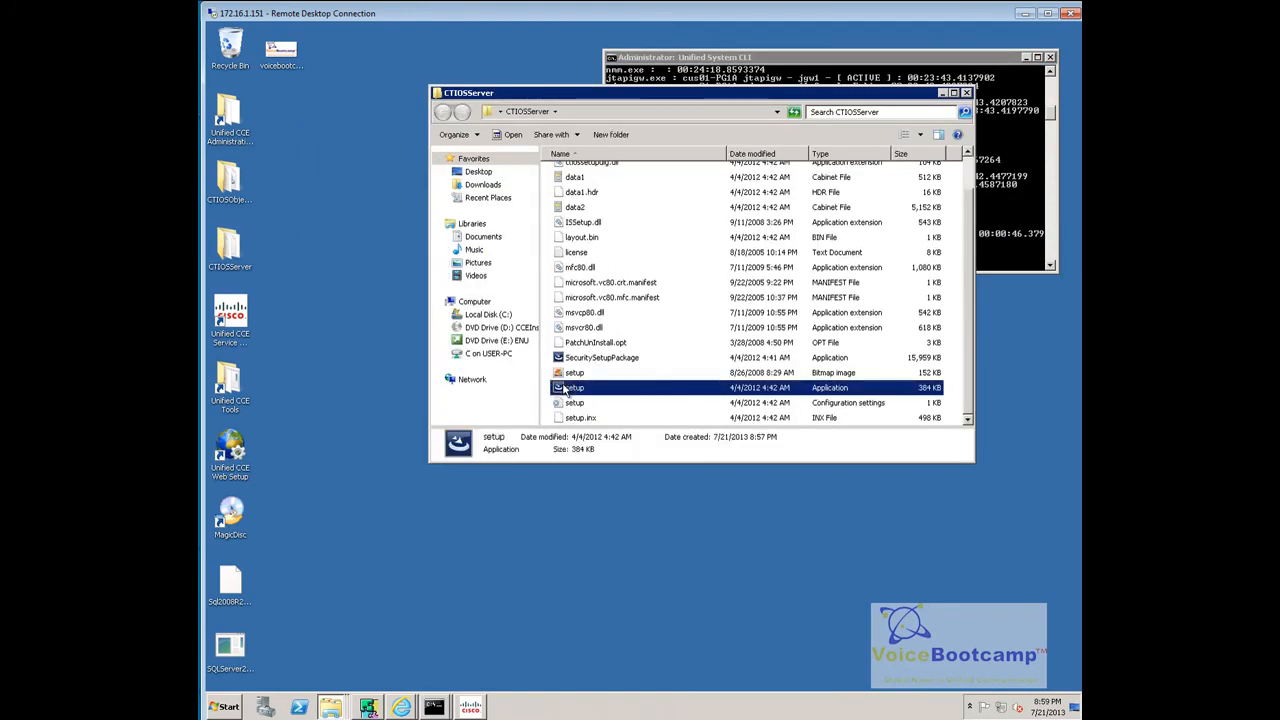
double_click(574, 388)
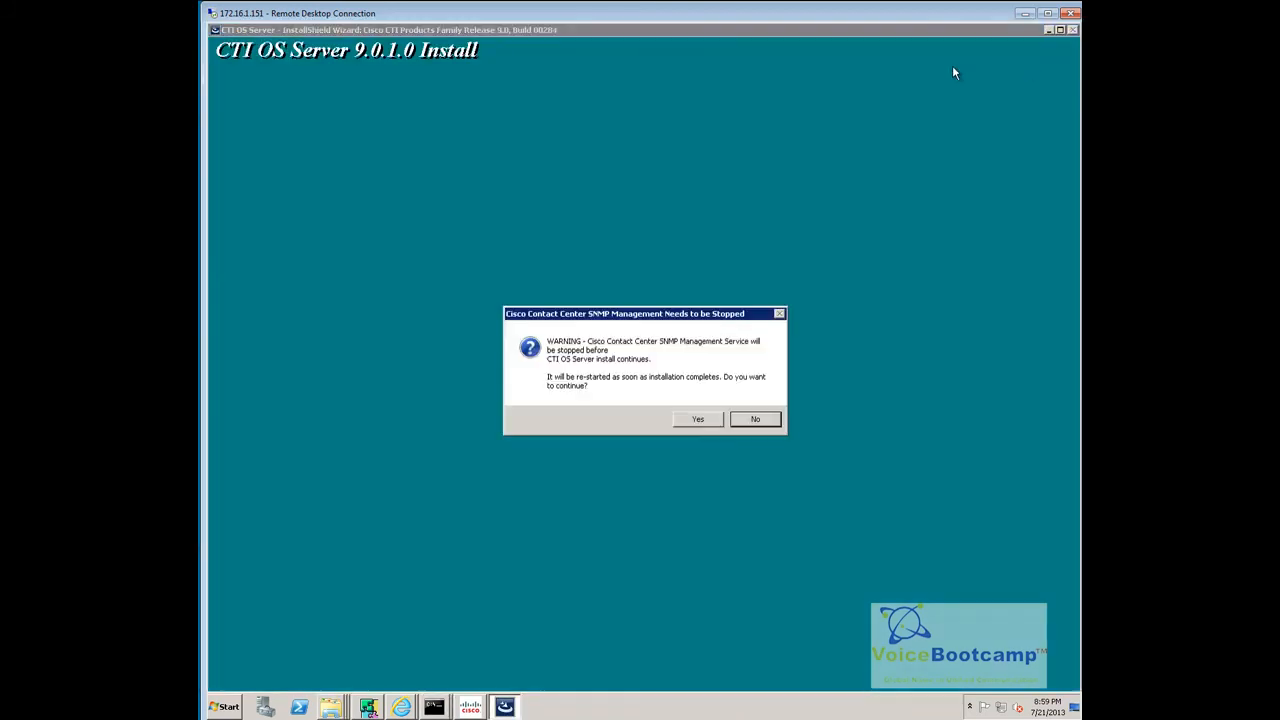
mouse_move(760, 356)
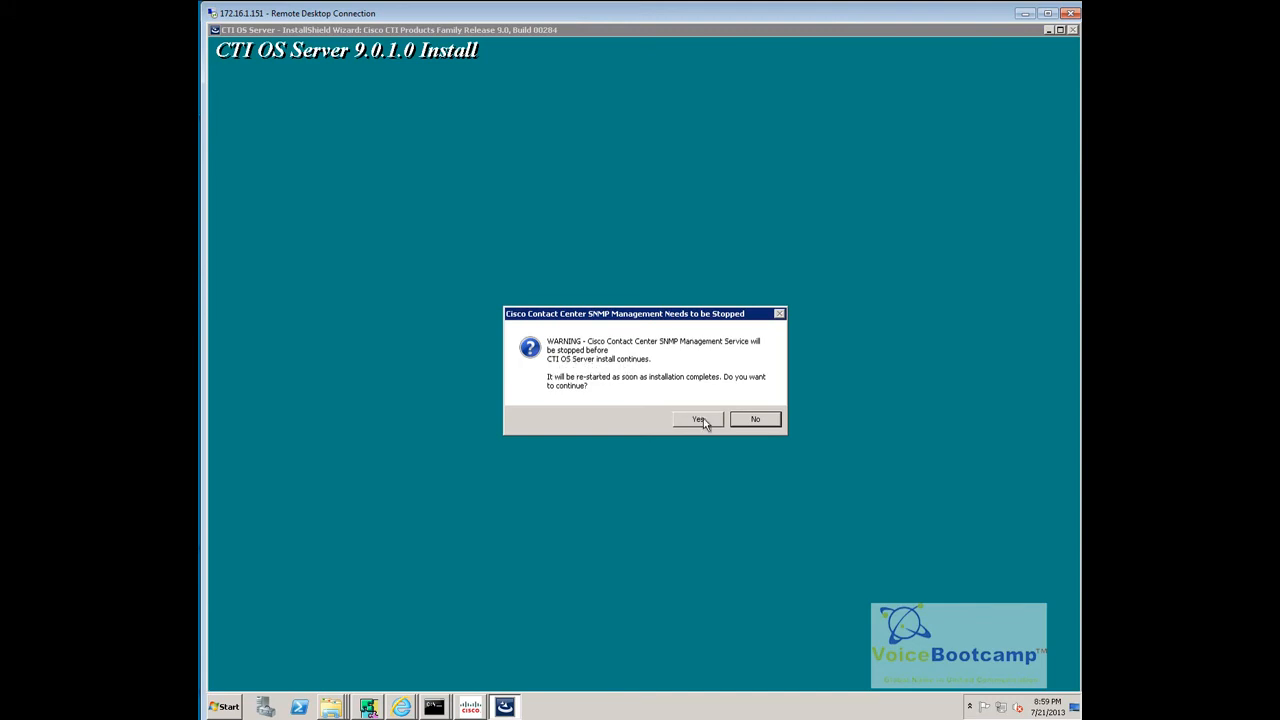
- Allow the SNMP service to stop, accept the license agreement, and continue with no maintenance release
click(698, 420)
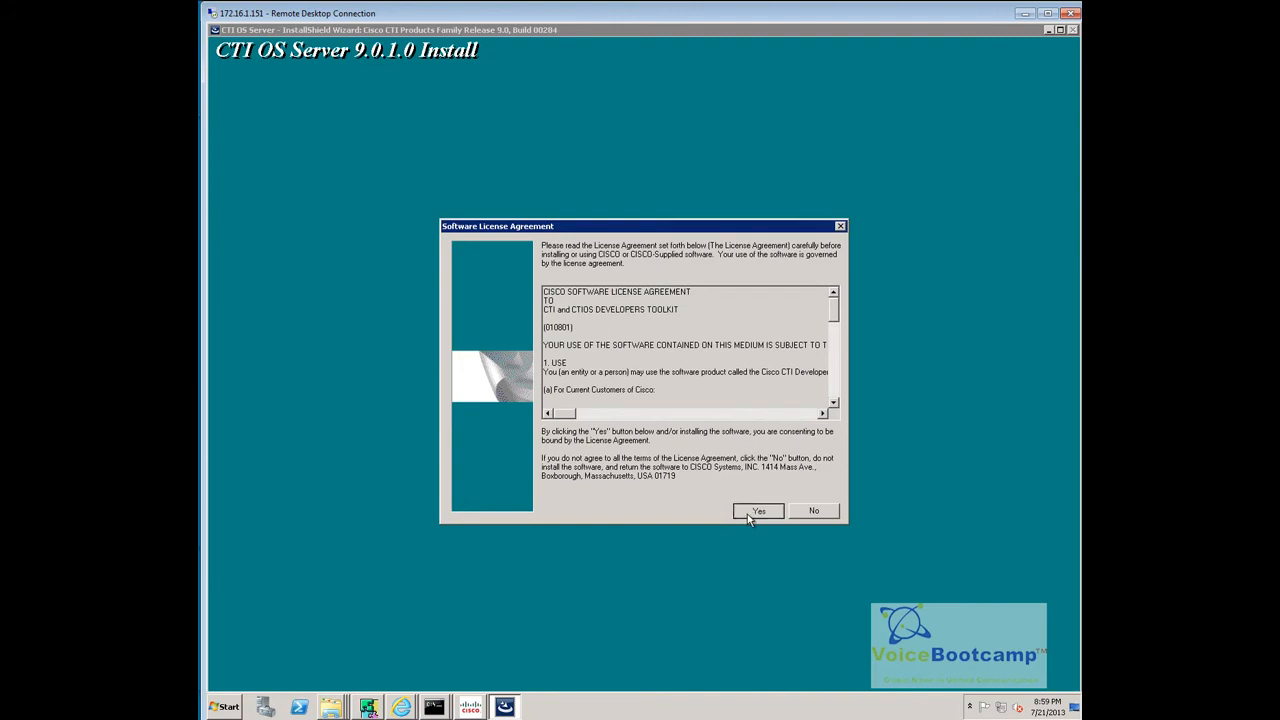
click(758, 512)
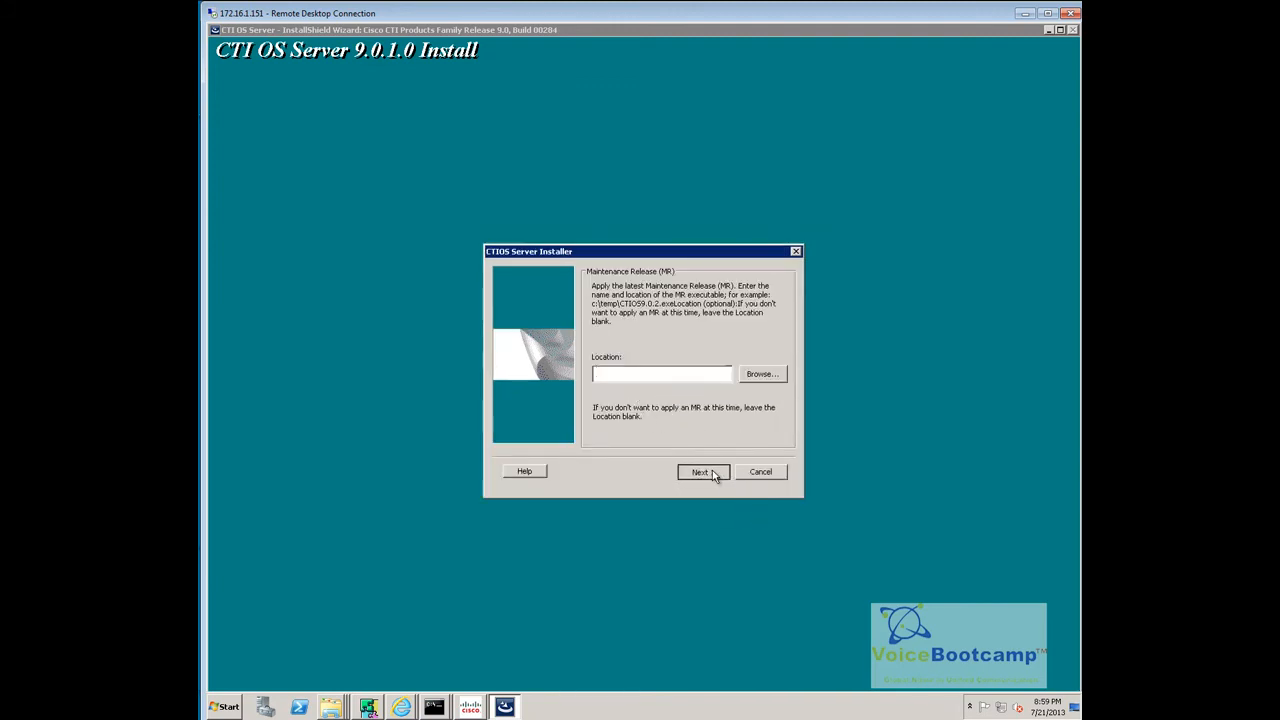
click(700, 472)
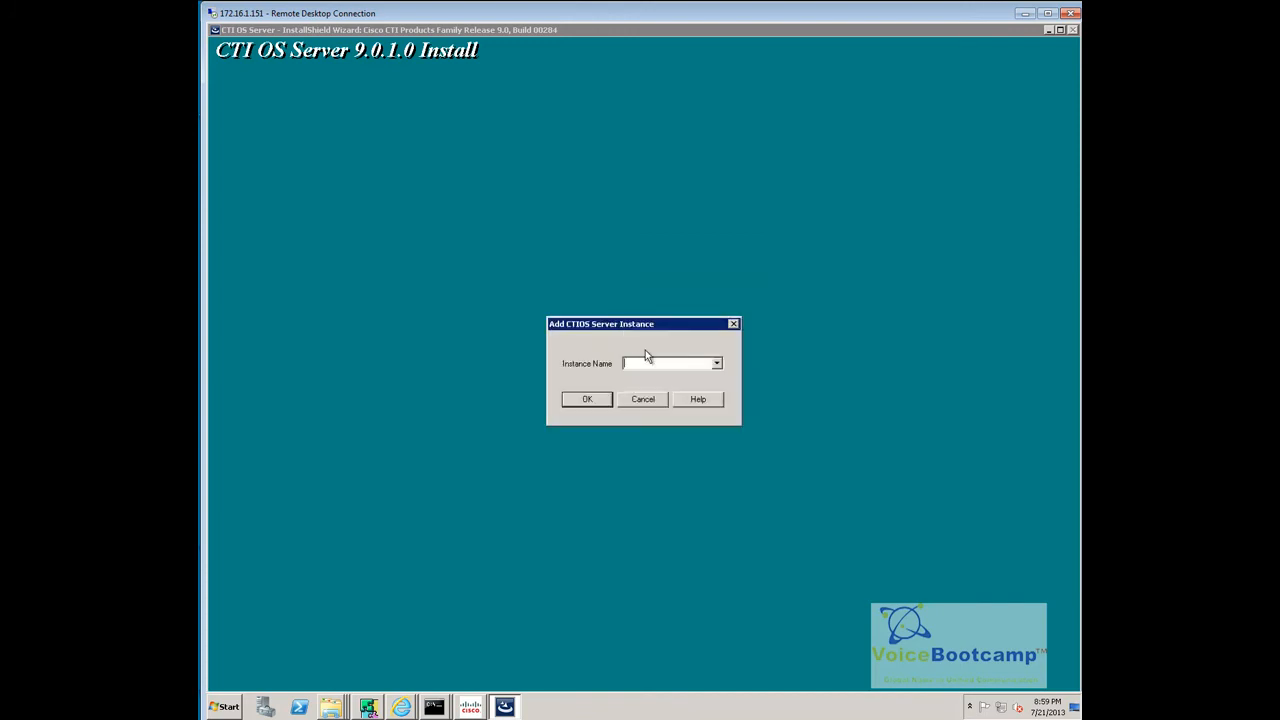
- Enter instance name Cus01 for the new CTIOS Server instance, then show the desktop from the taskbar menu
text(d)
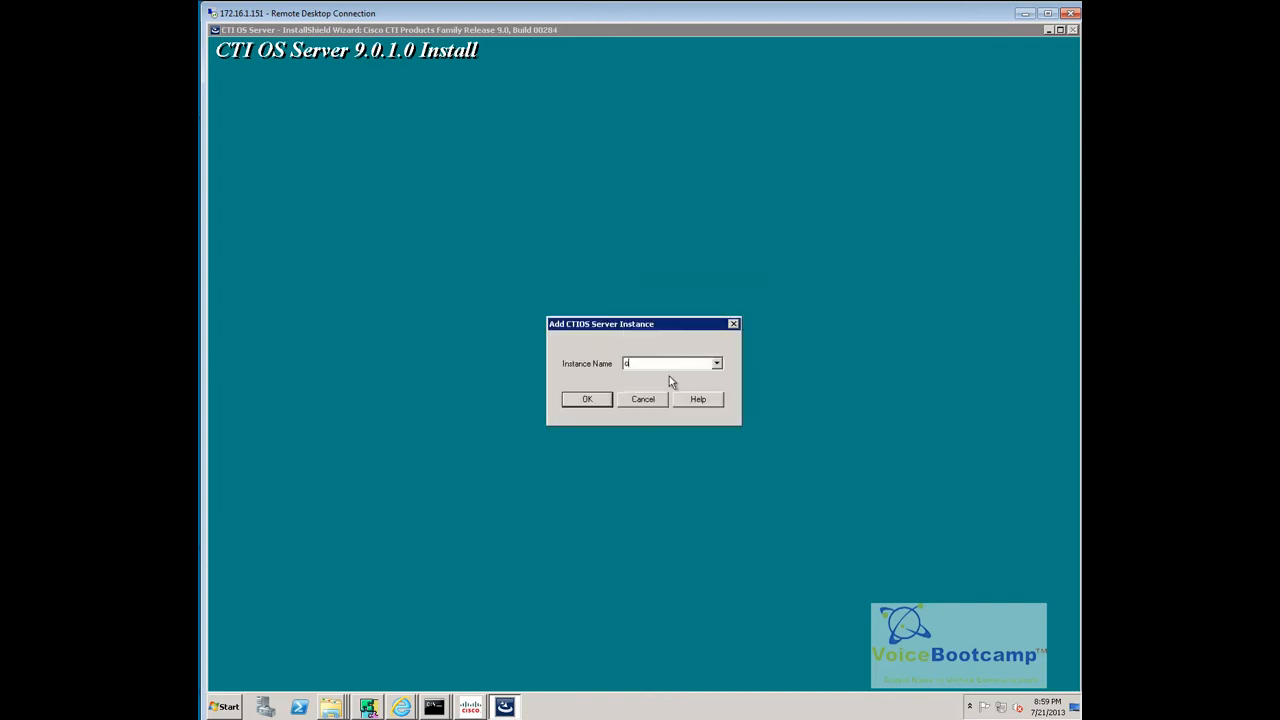
text(Cus01)
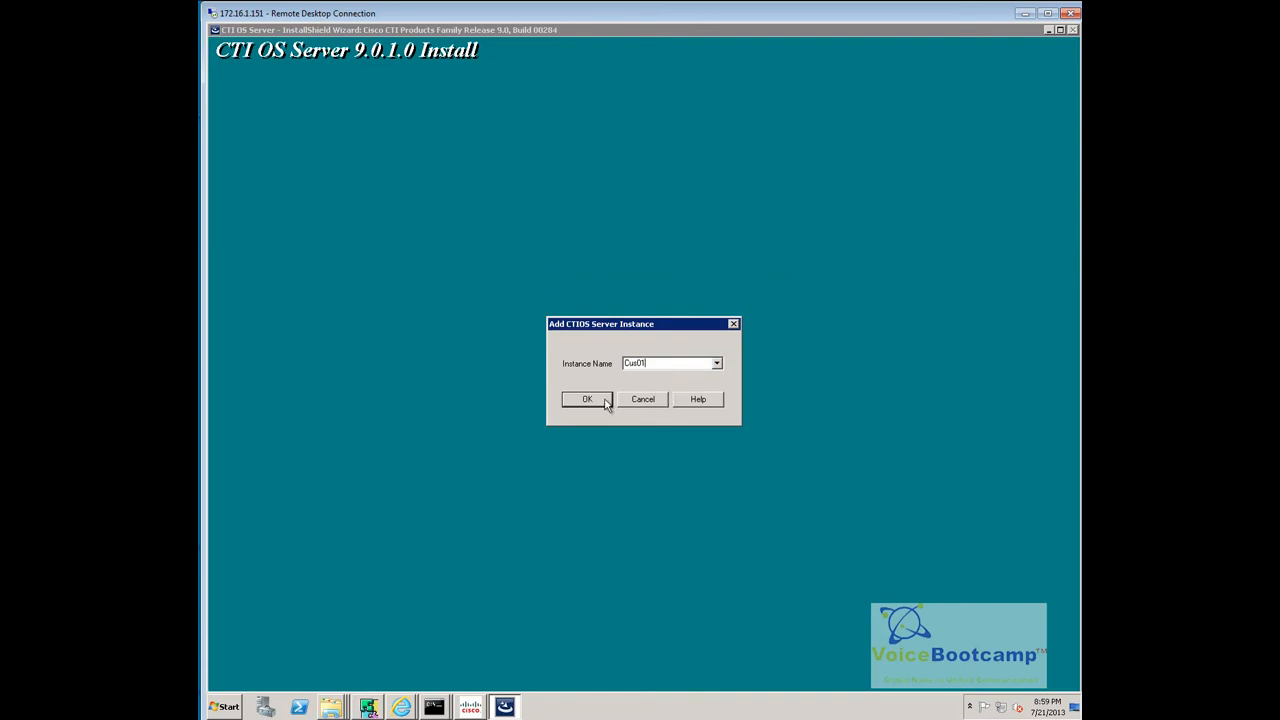
right_click(640, 708)
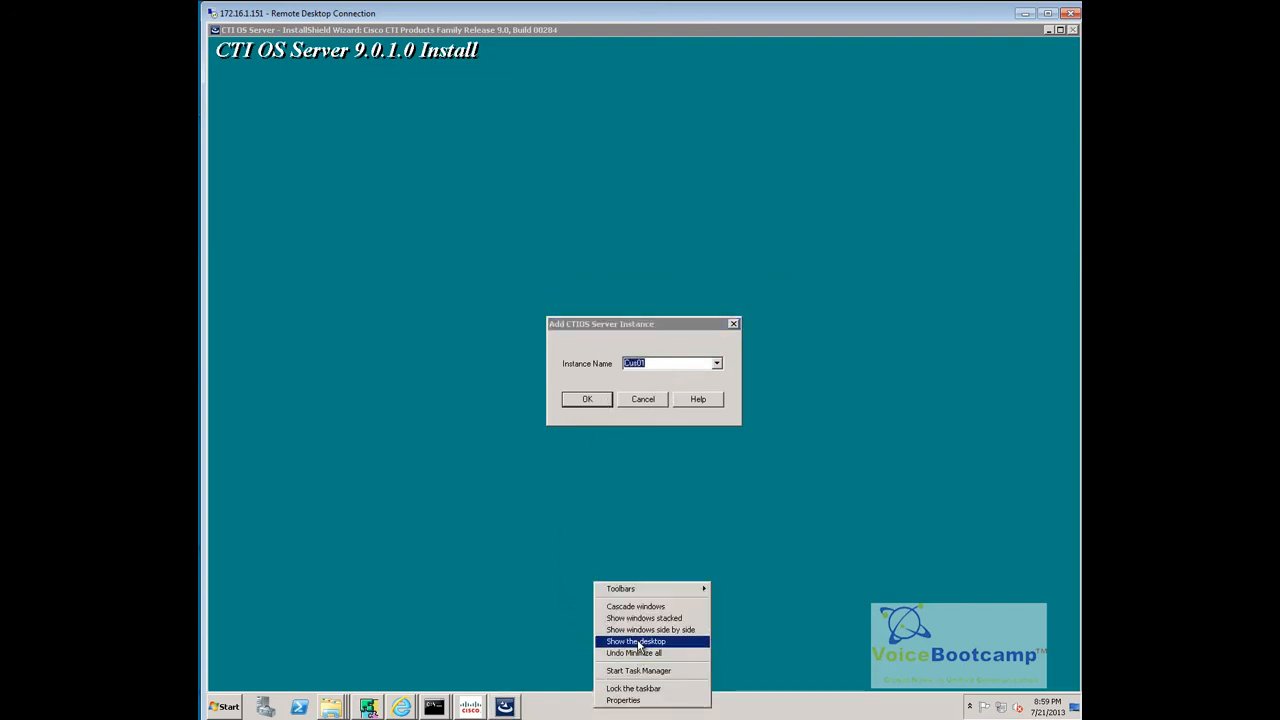
click(636, 640)
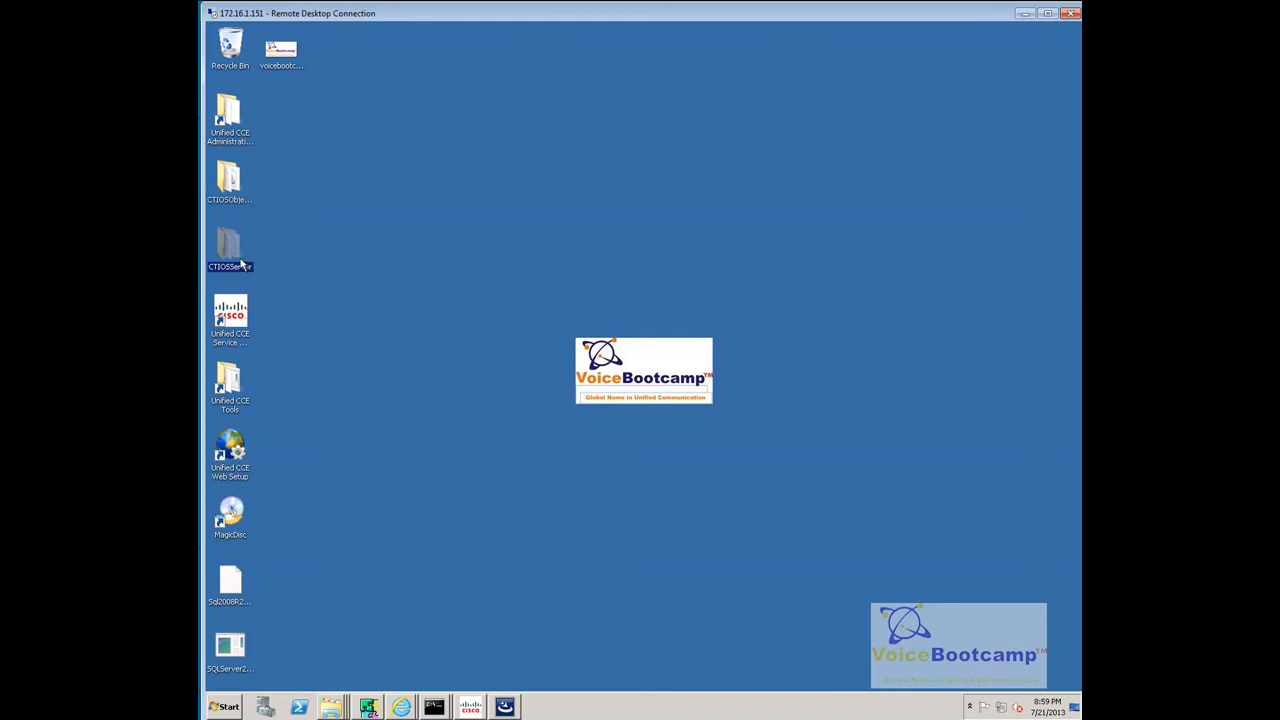